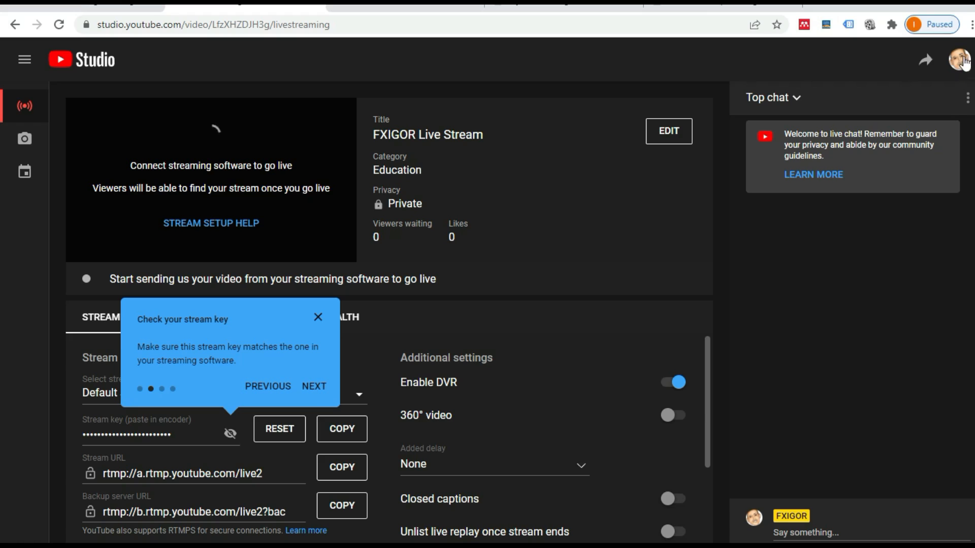
Step: Pop out the stream's live chat into its own window from the chat's options menu
left_click(968, 98)
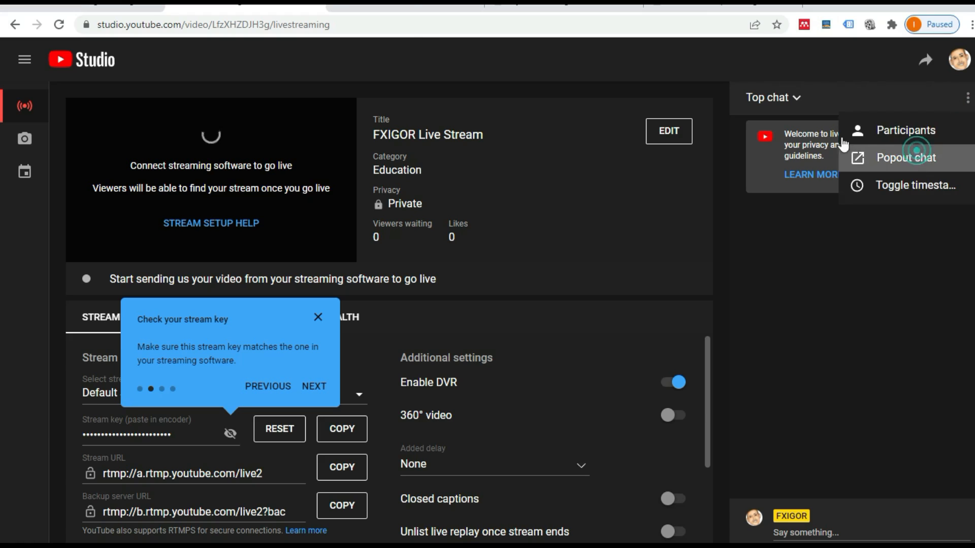
left_click(968, 98)
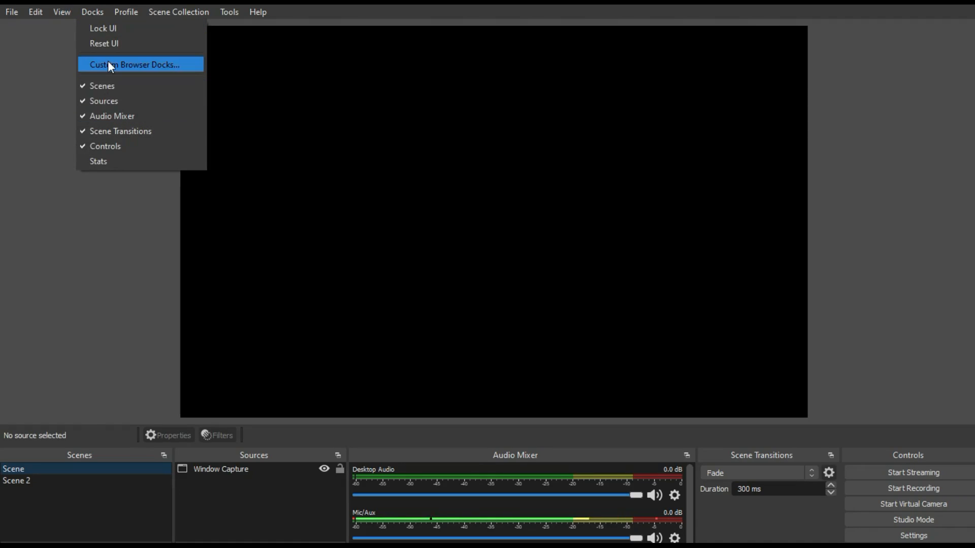
Step: Define a custom browser dock 'chat' with the pop-out live chat URL and apply it
left_click(135, 64)
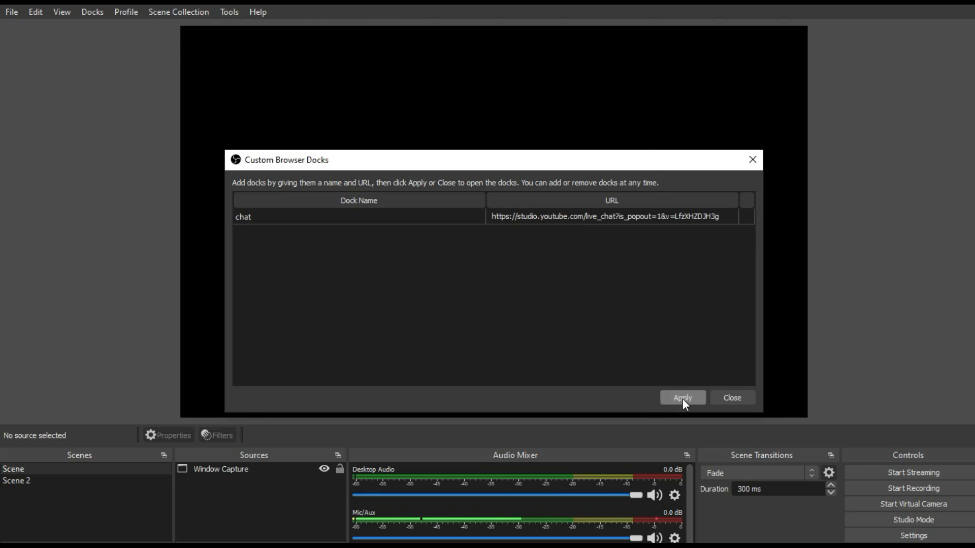
left_click(683, 398)
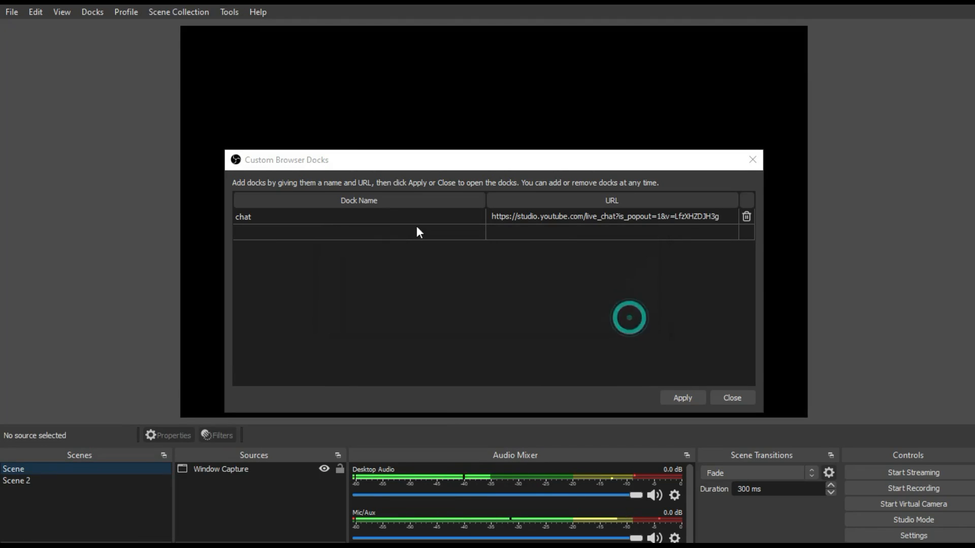
left_click(732, 398)
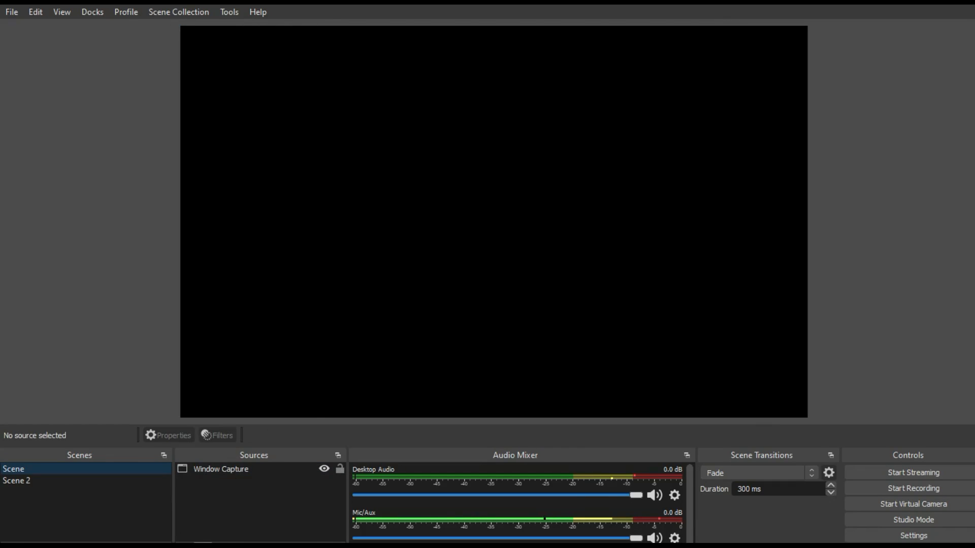
left_click(225, 354)
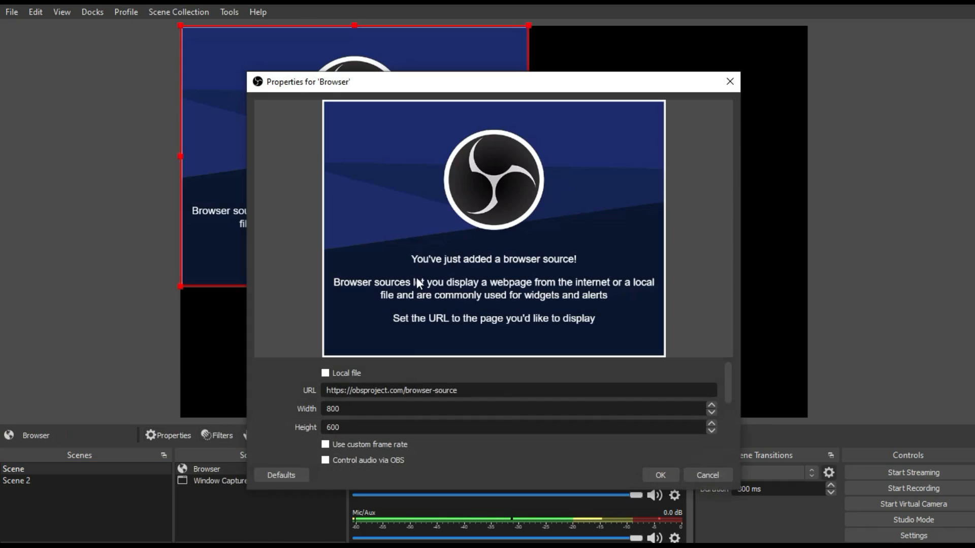
triple_click(390, 390)
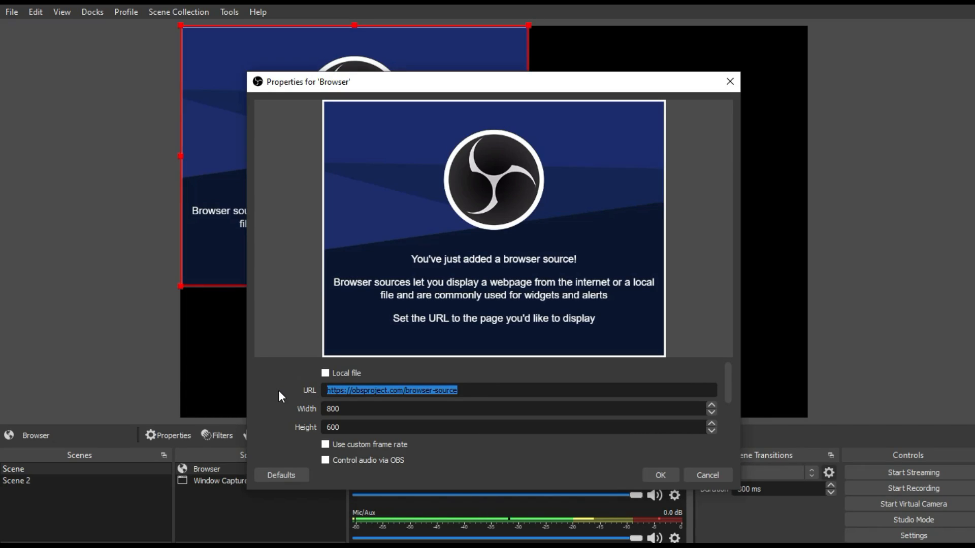
type("https://studio.youtube.com/live_chat?is_popout=1&v=LfzXHZDJH3g")
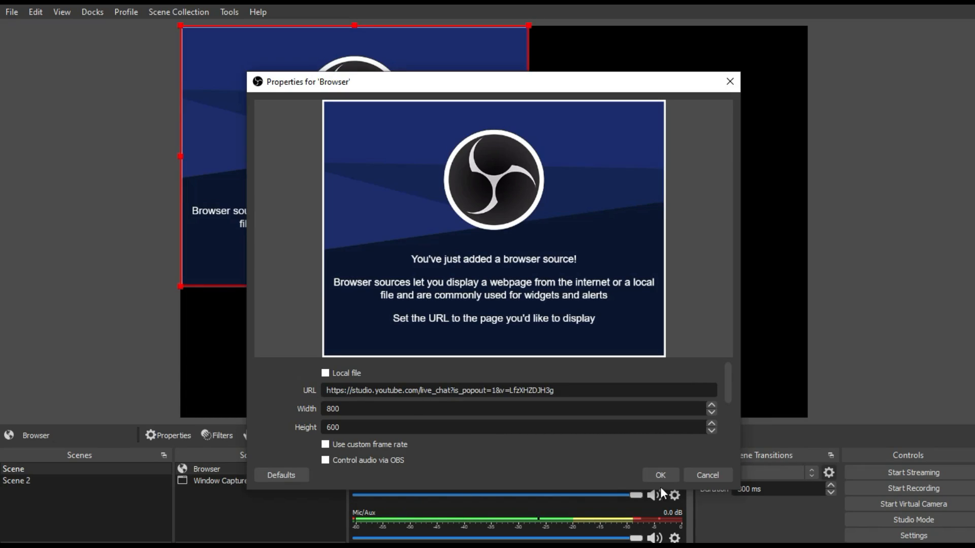
left_click(660, 476)
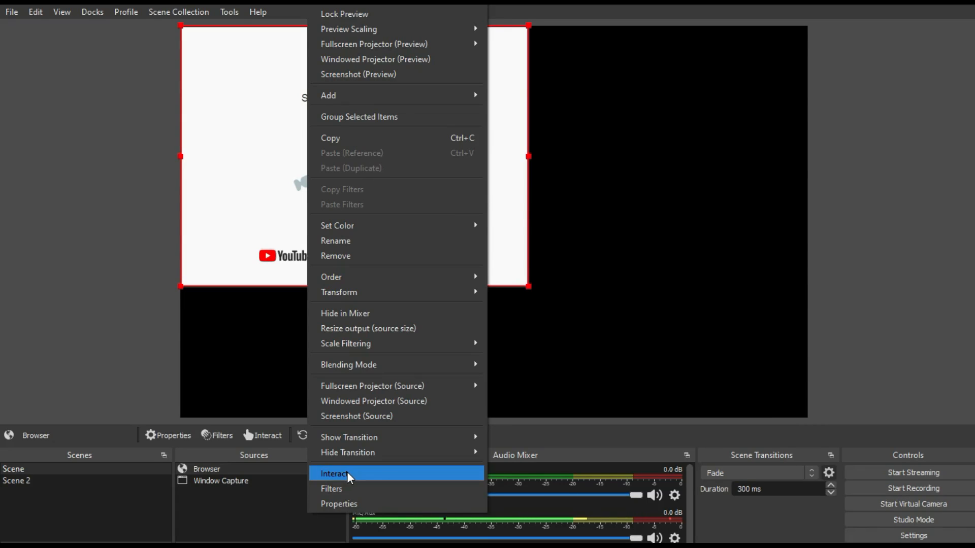
Step: Sign in to the YouTube account with its password through the source's Interact window
left_click(334, 473)
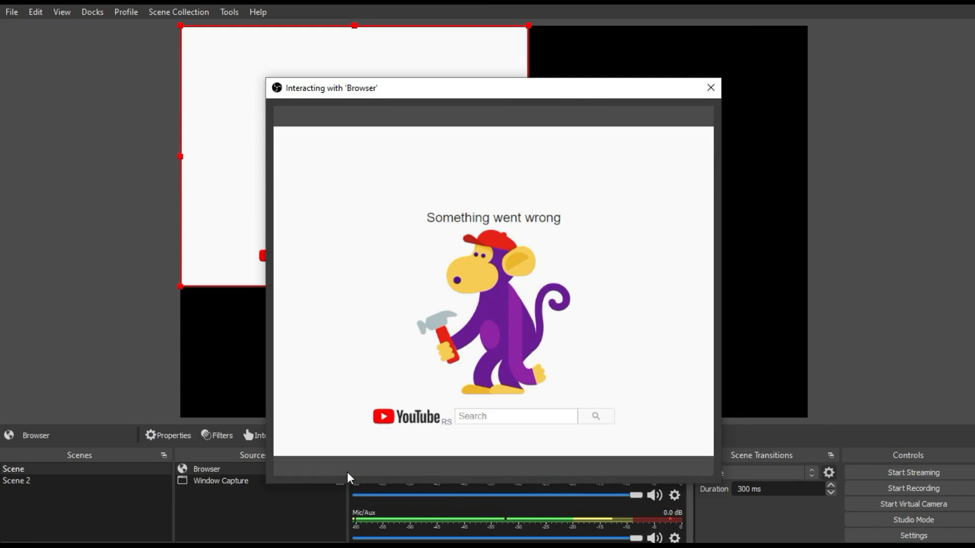
mouse_move(421, 425)
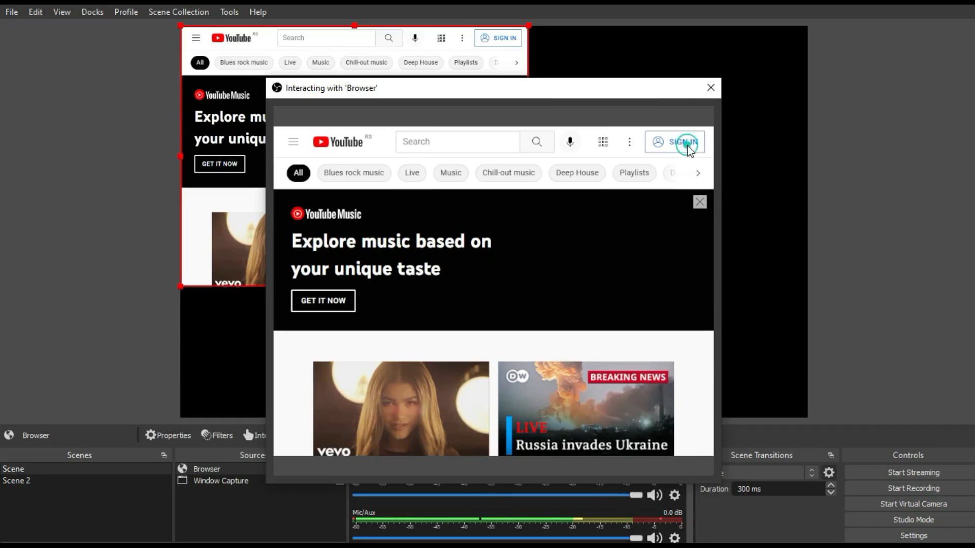
left_click(684, 142)
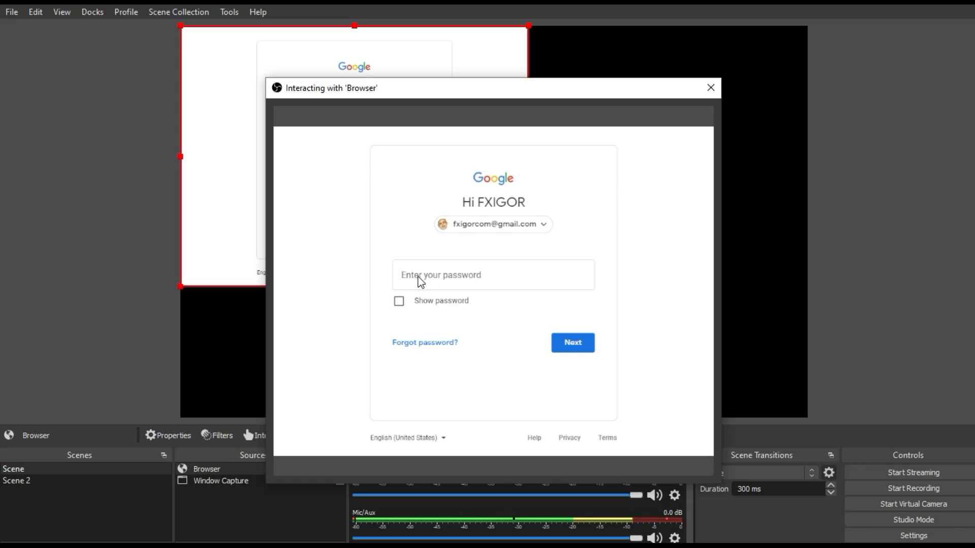
type("•••")
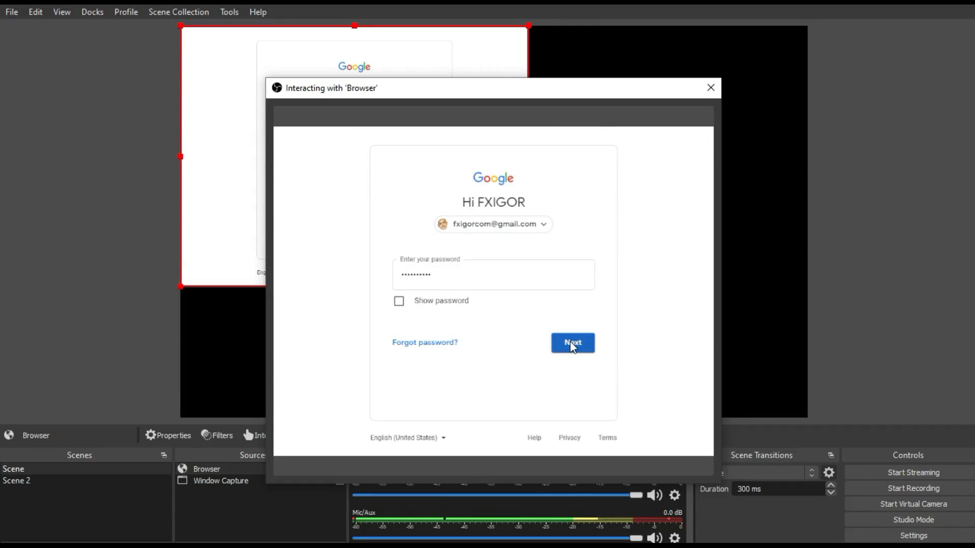
left_click(572, 343)
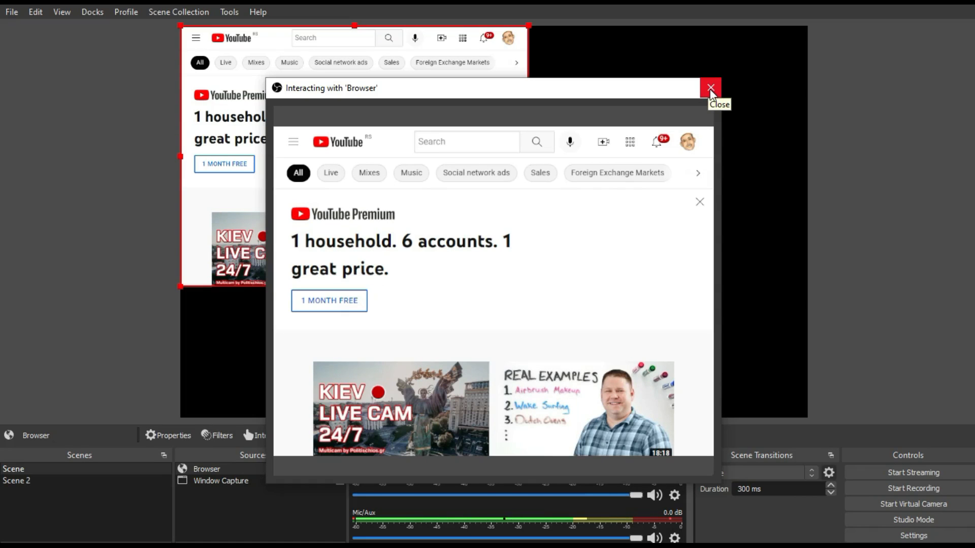
Step: Delete the Browser source and recreate it with the chat URL so the live chat renders
left_click(710, 87)
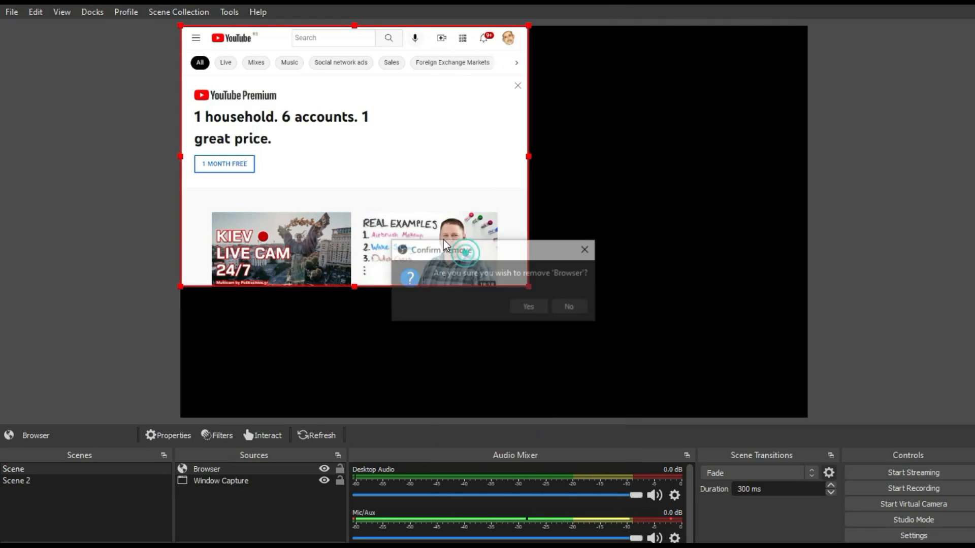
left_click(527, 305)
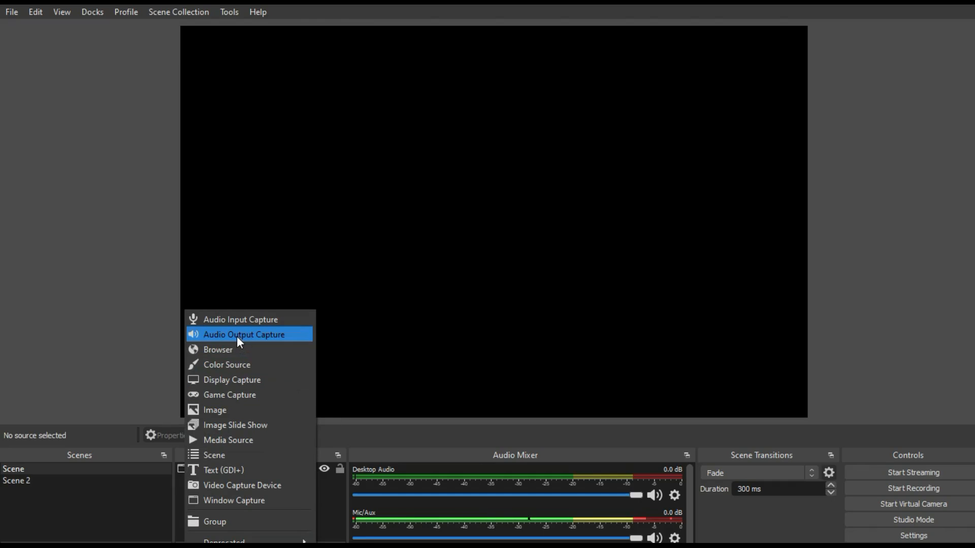
left_click(219, 350)
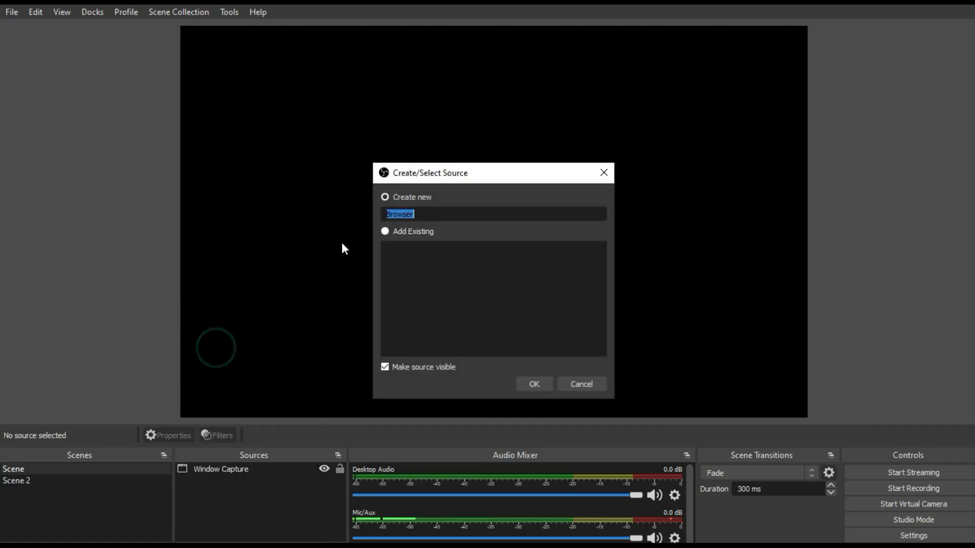
left_click(533, 383)
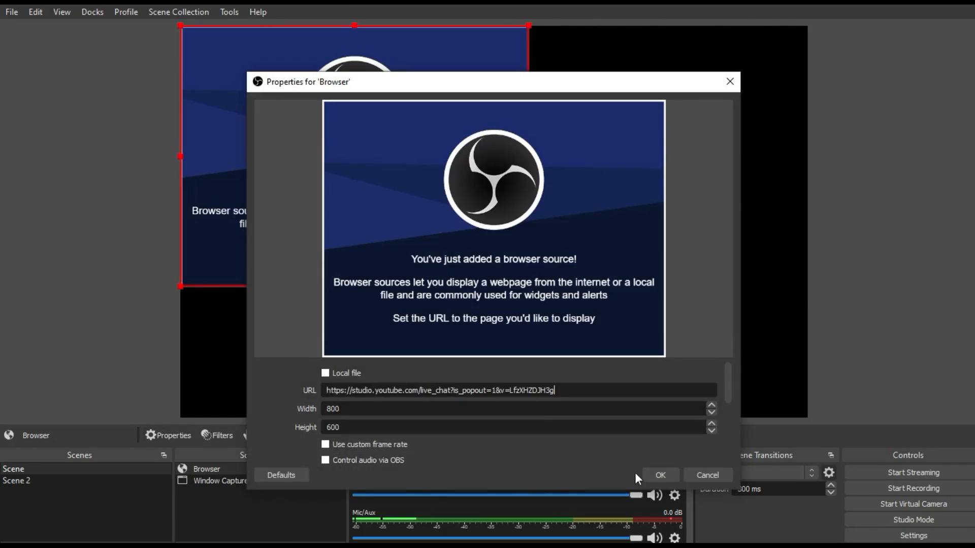
left_click(660, 475)
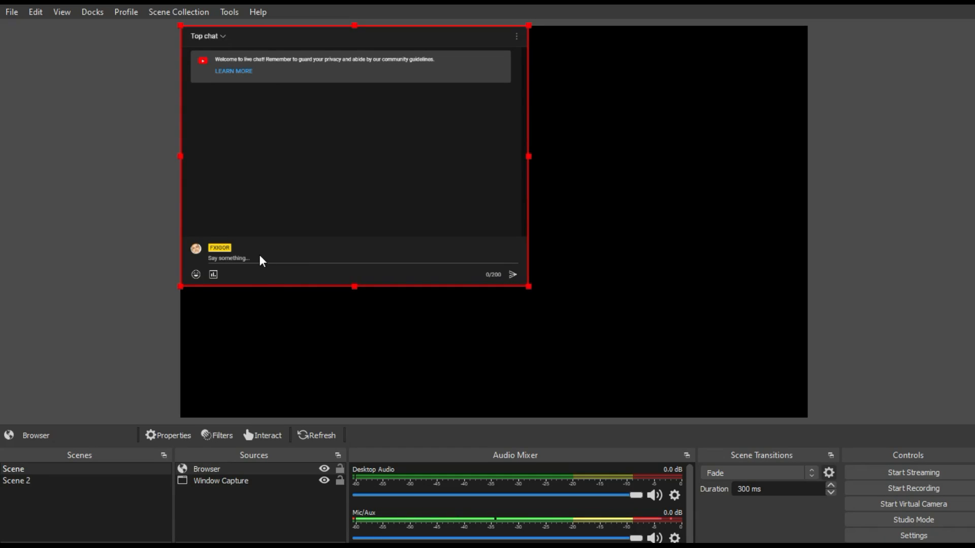